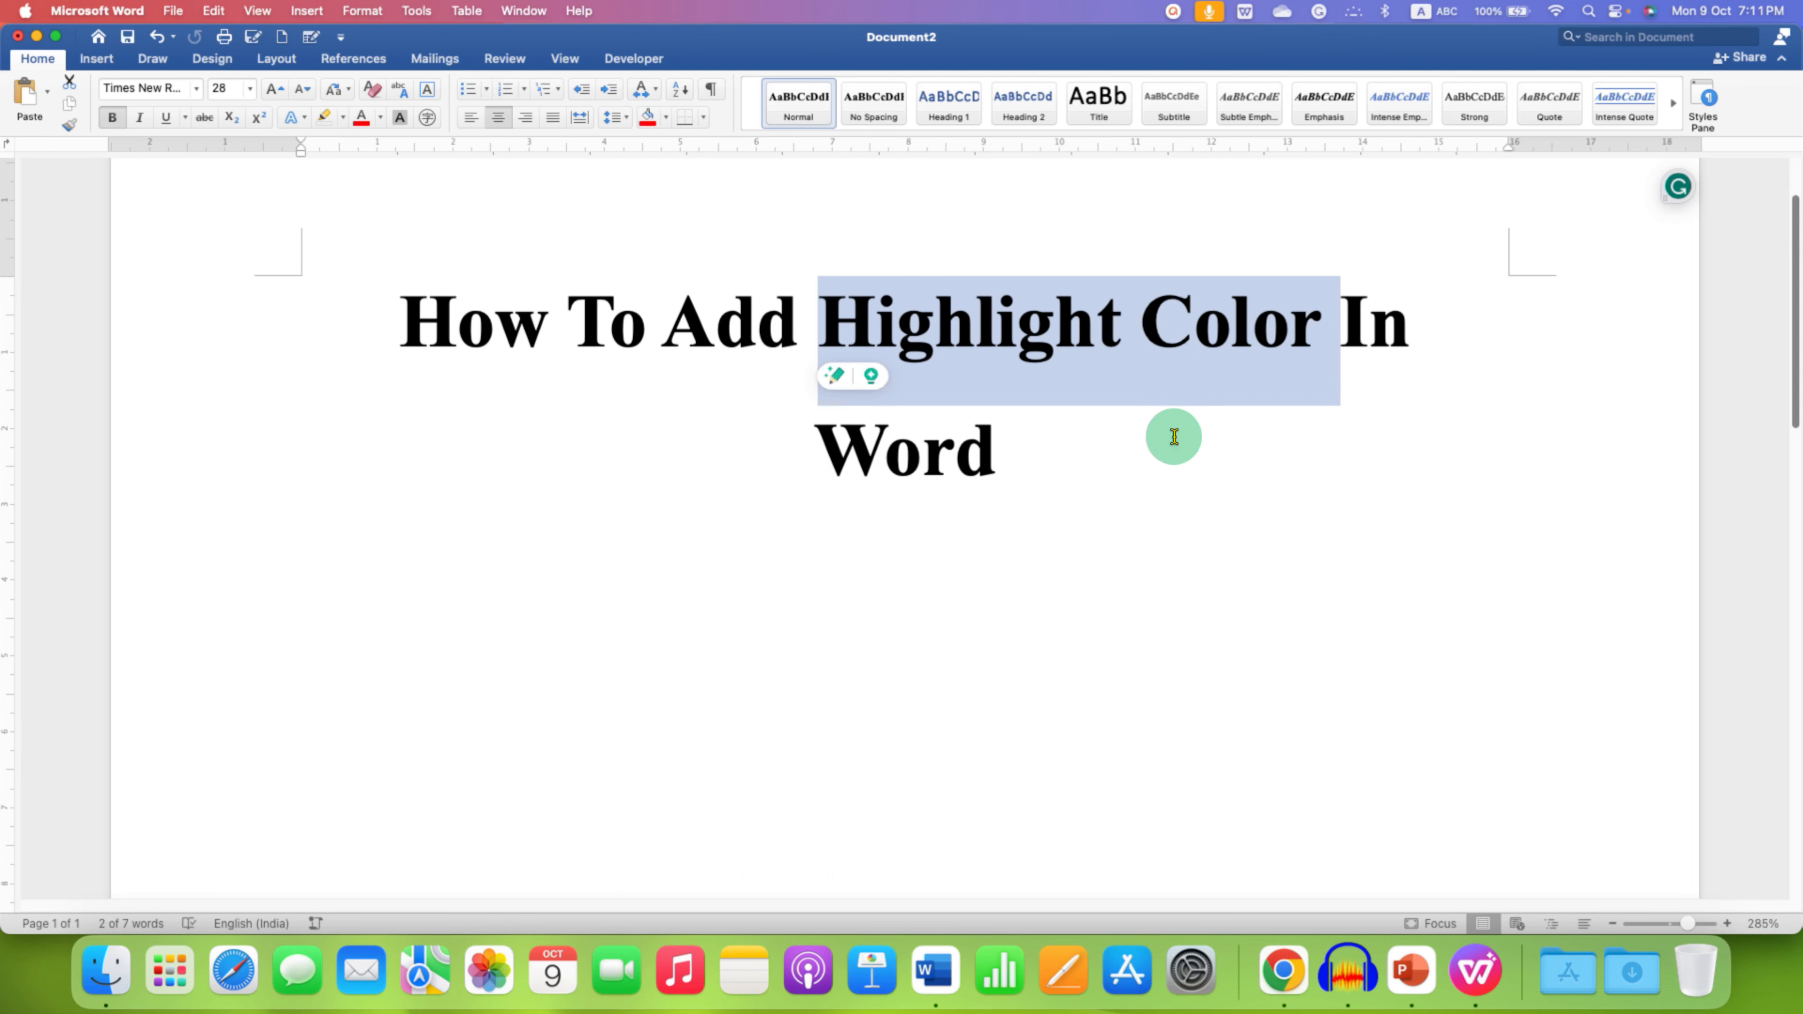
mouse_move(1087, 404)
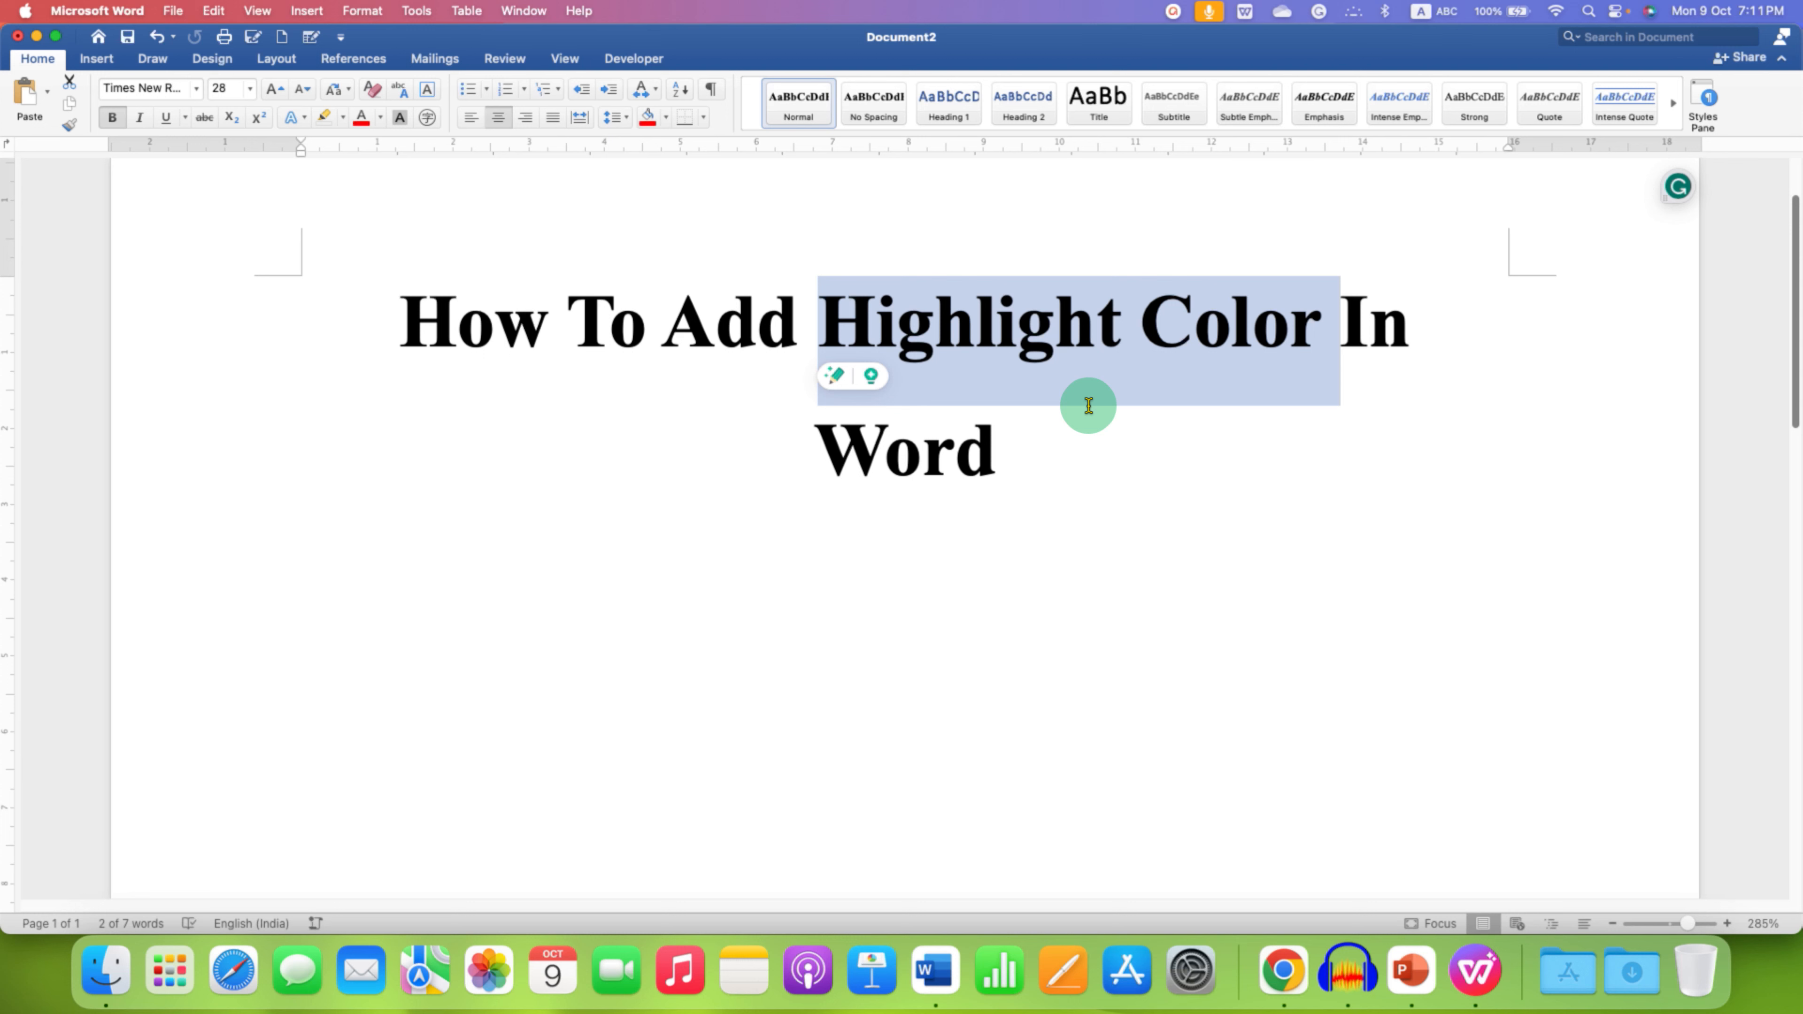
mouse_move(1077, 365)
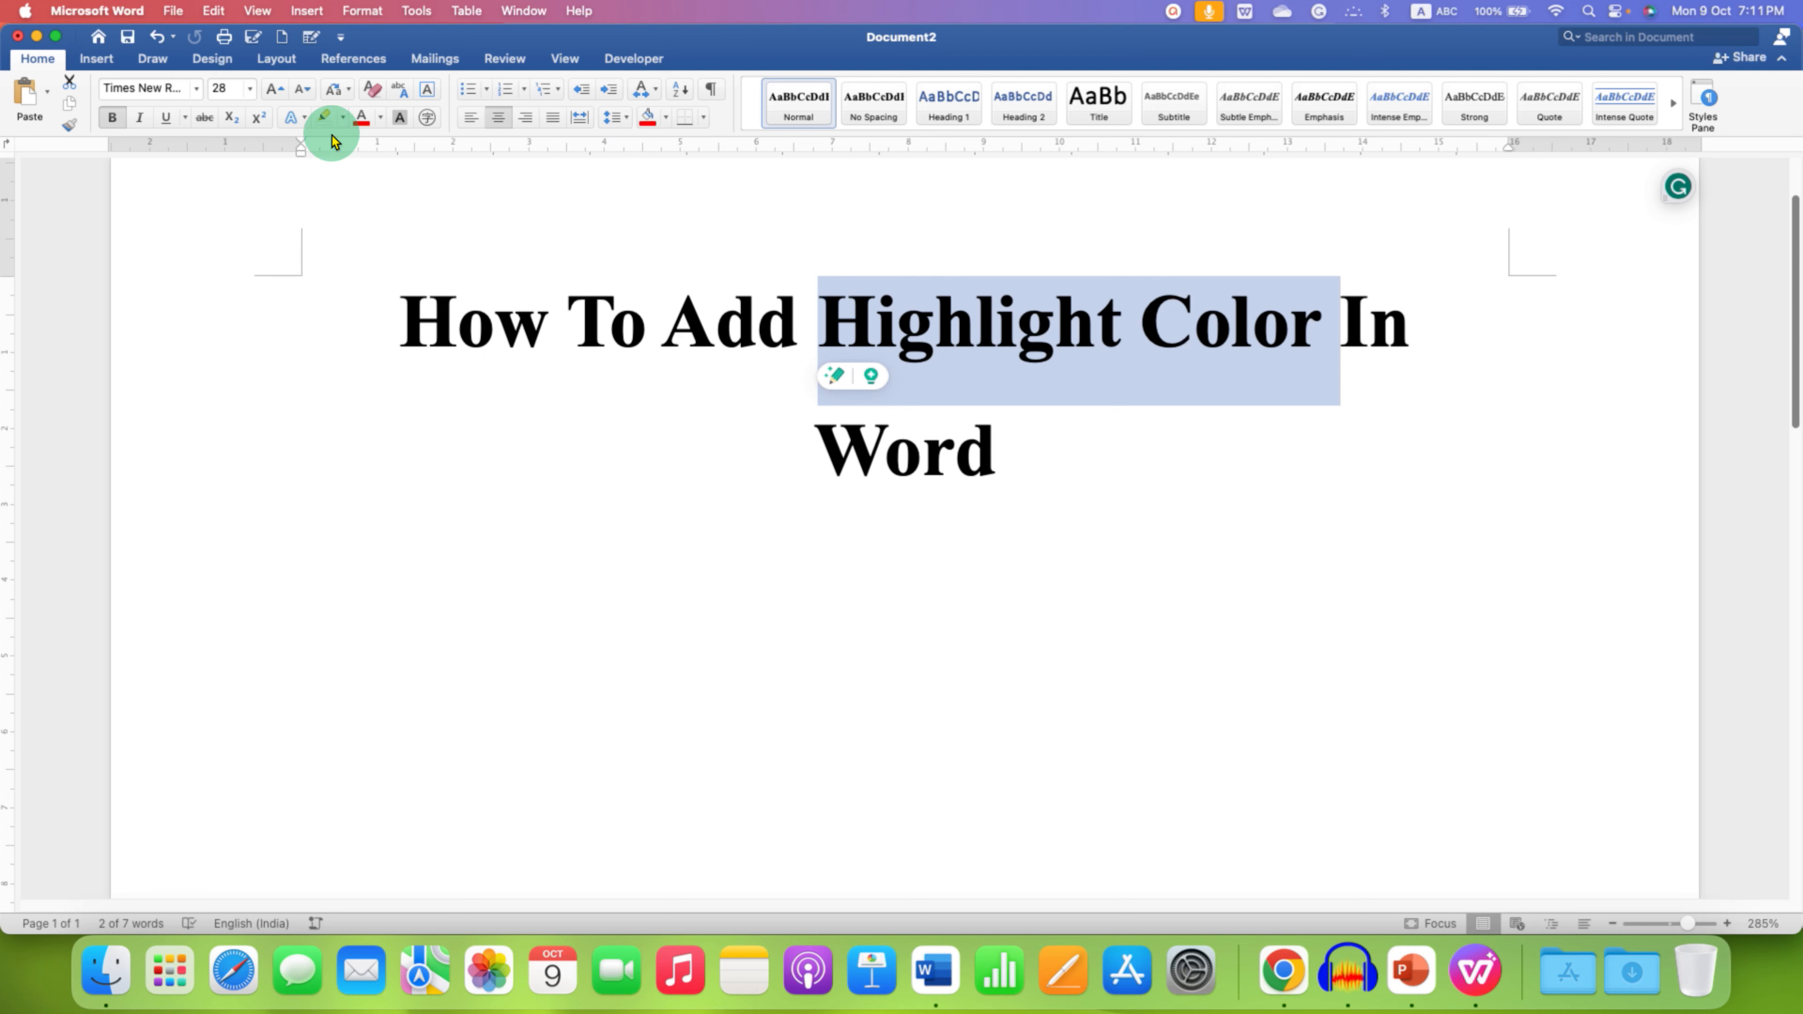
mouse_move(328, 118)
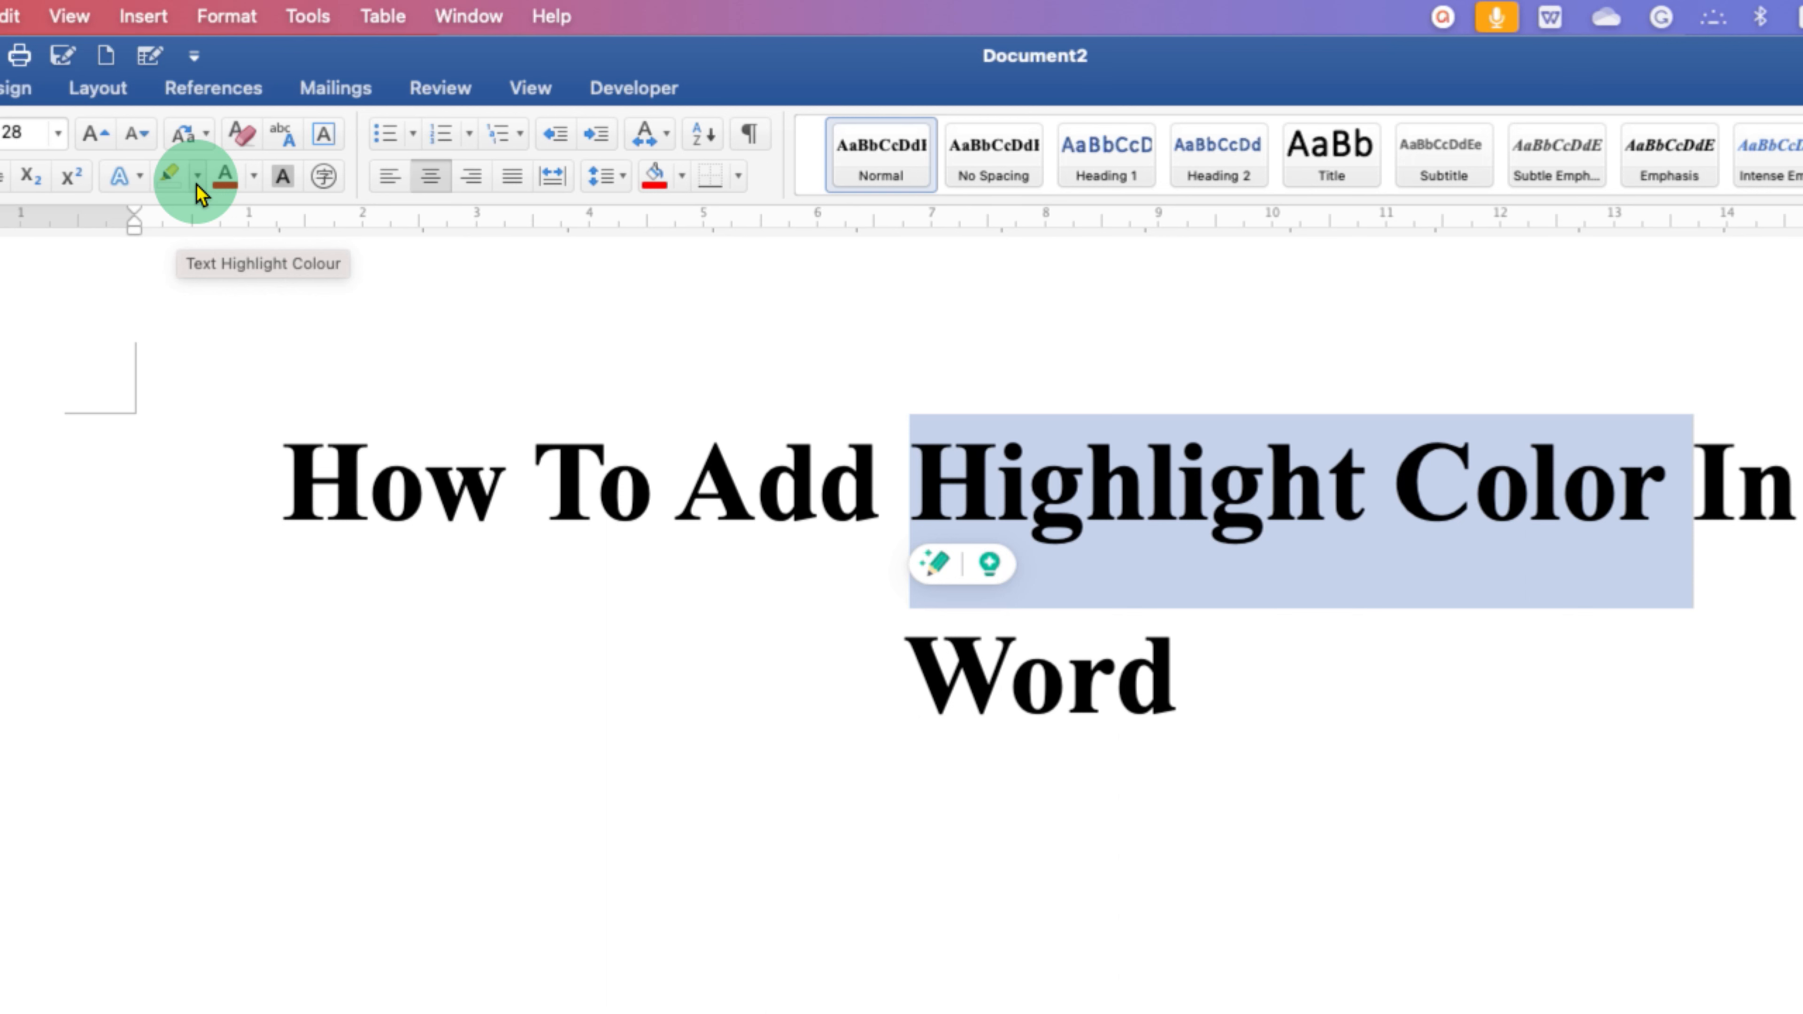
- Apply a yellow highlight to the words 'Highlight Color' from the Text Highlight Colour palette
click(199, 176)
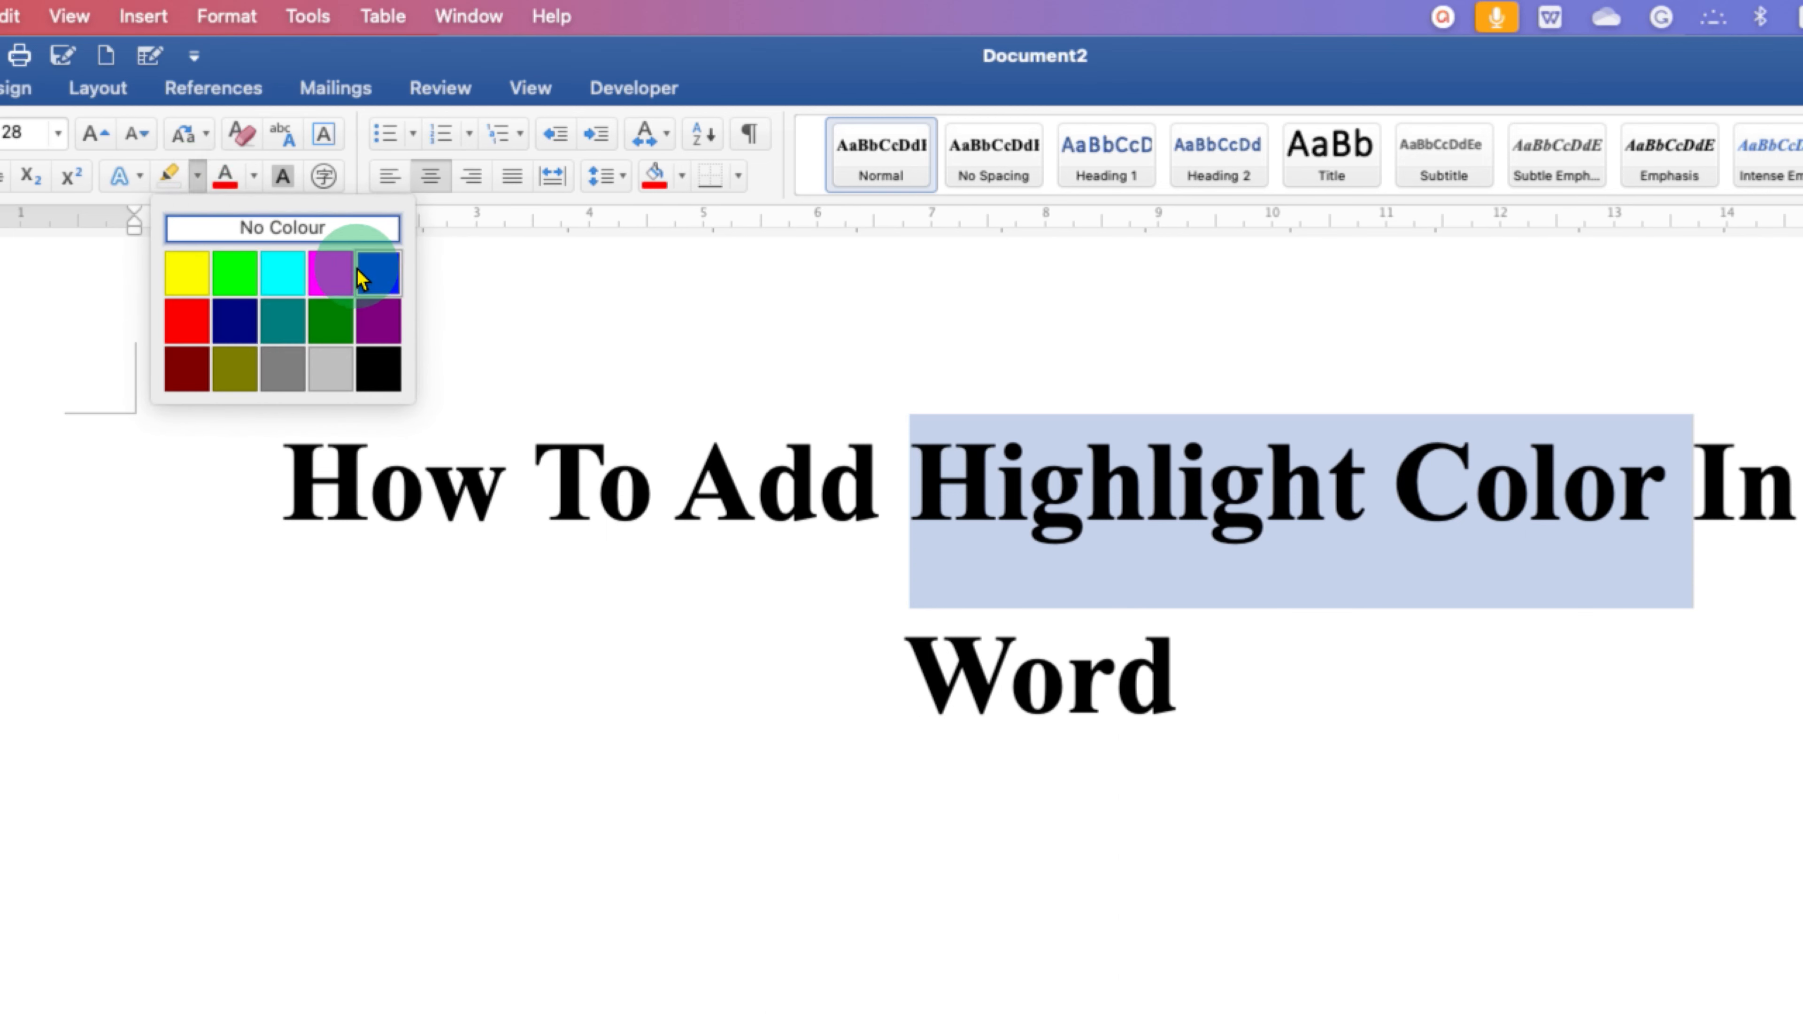
mouse_move(378, 365)
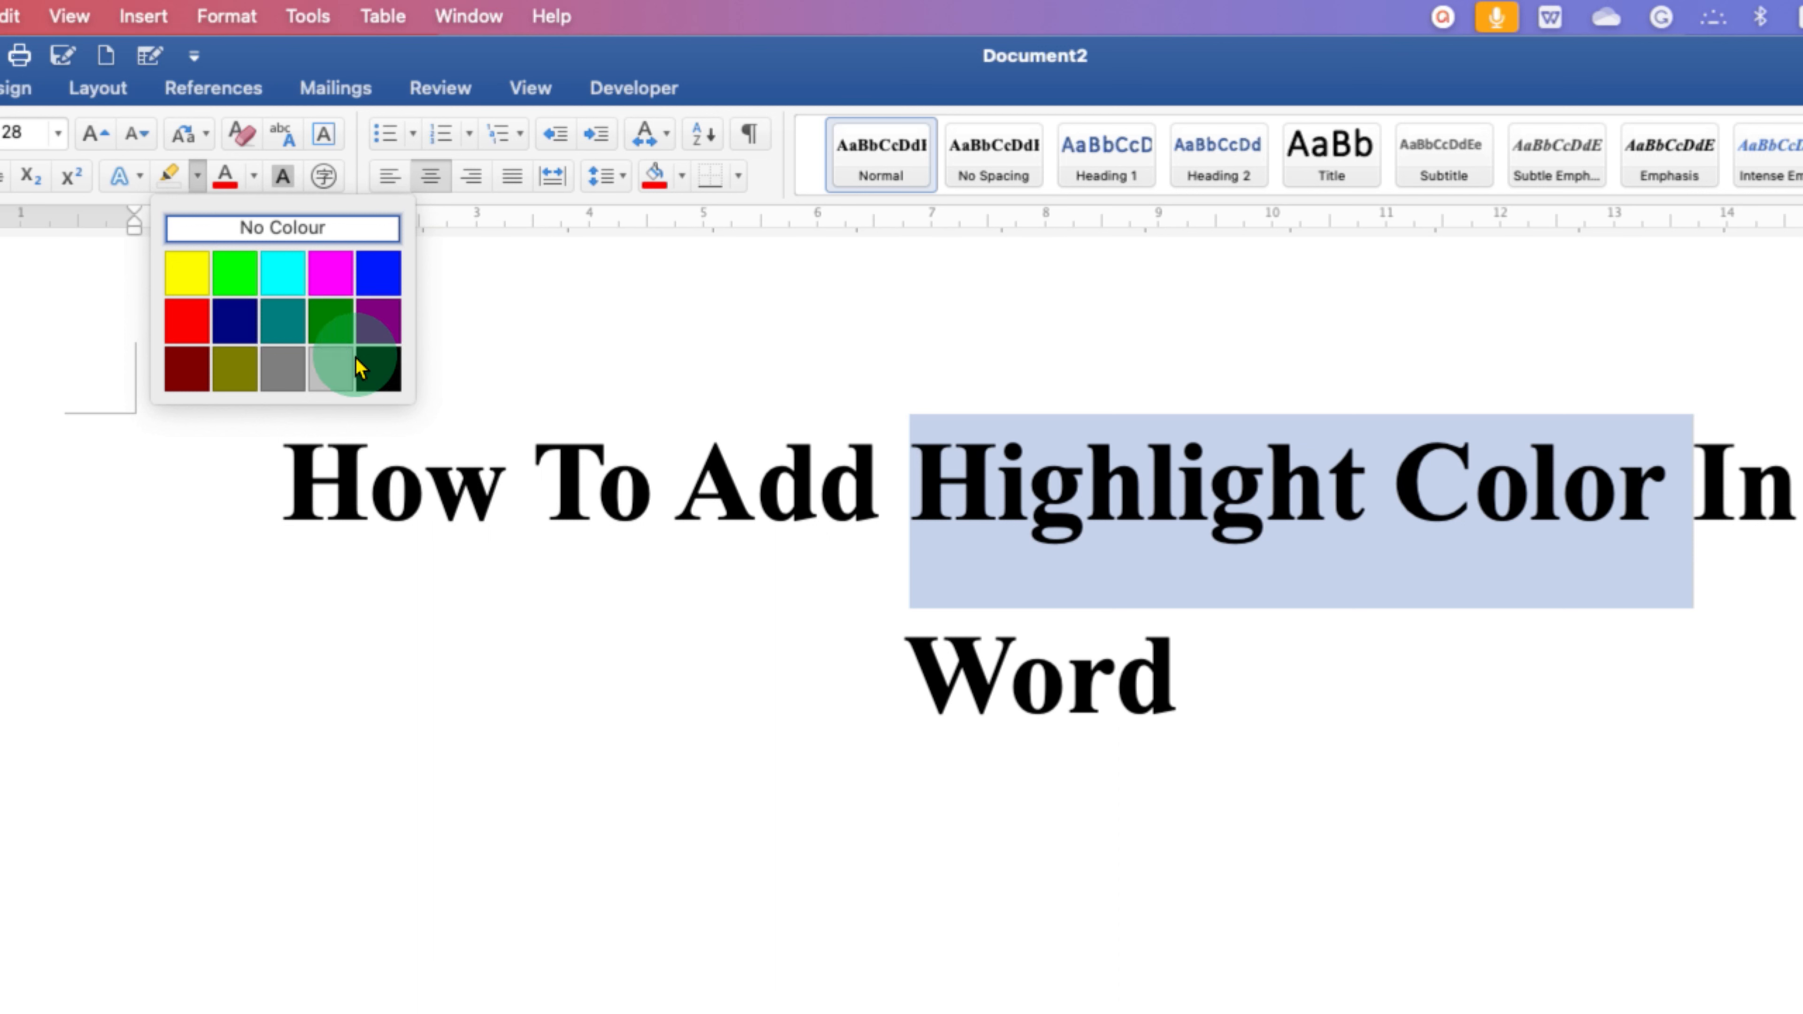
mouse_move(329, 307)
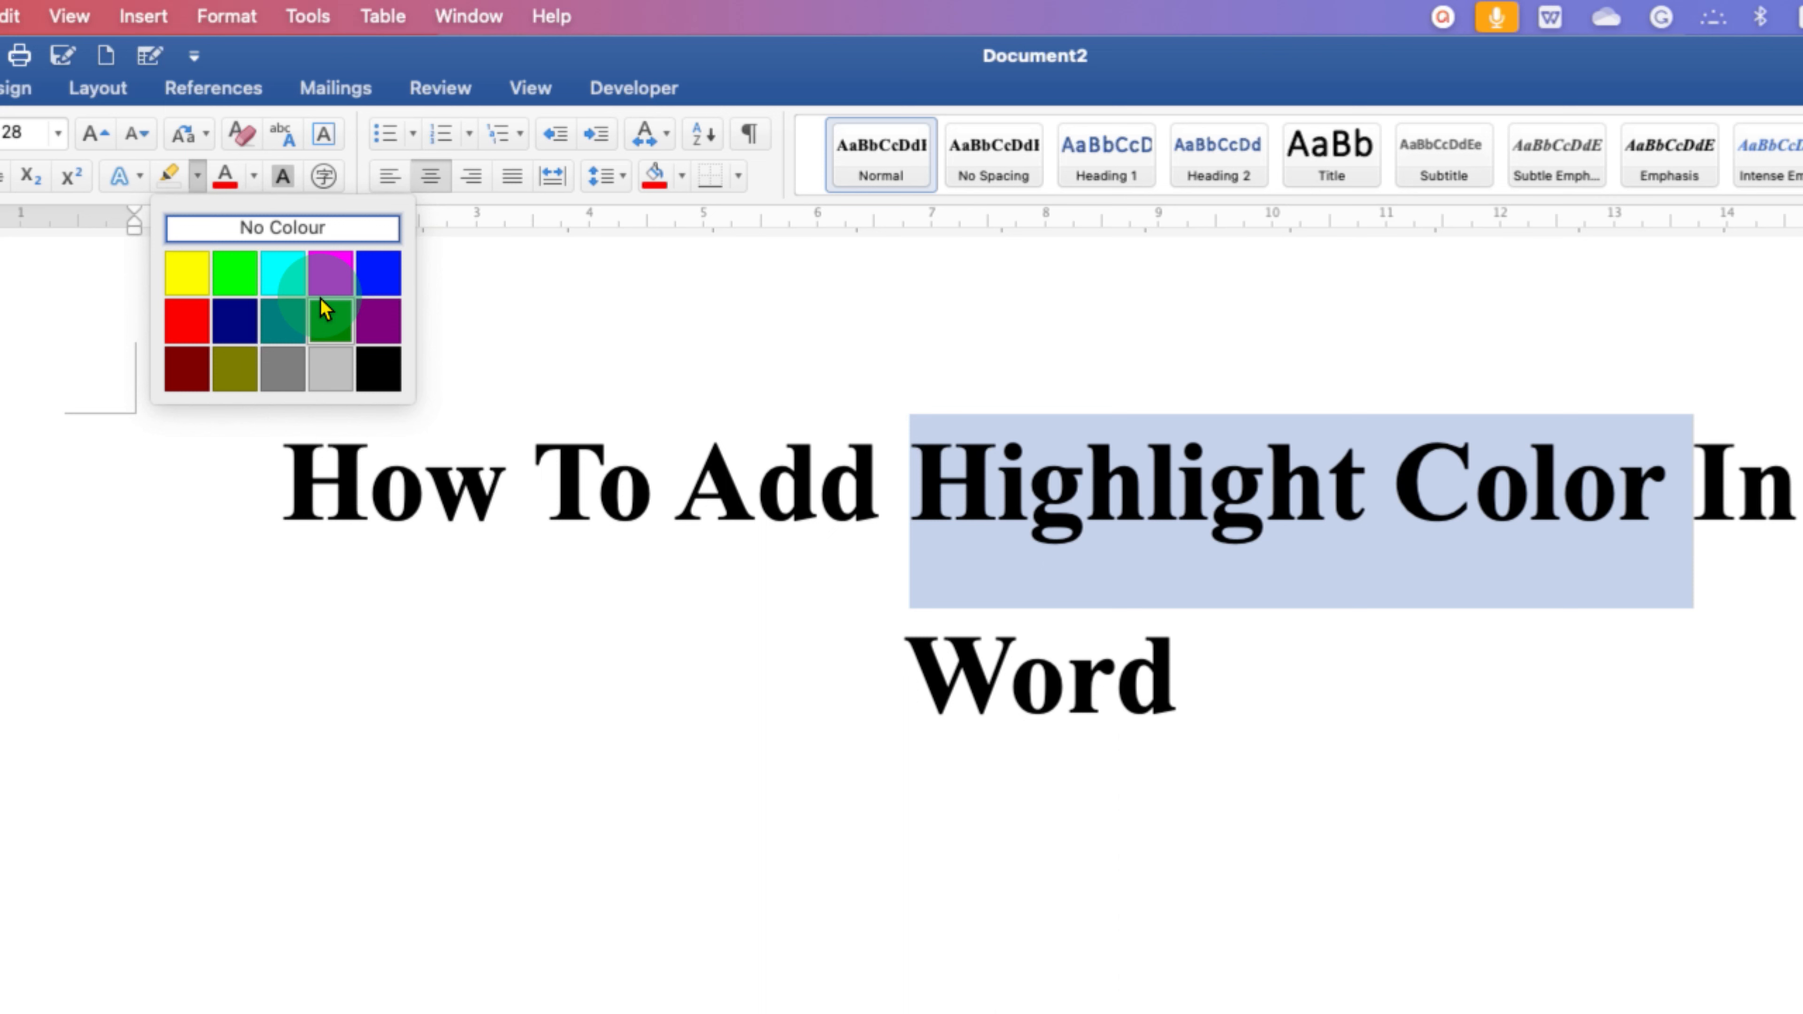
mouse_move(186, 273)
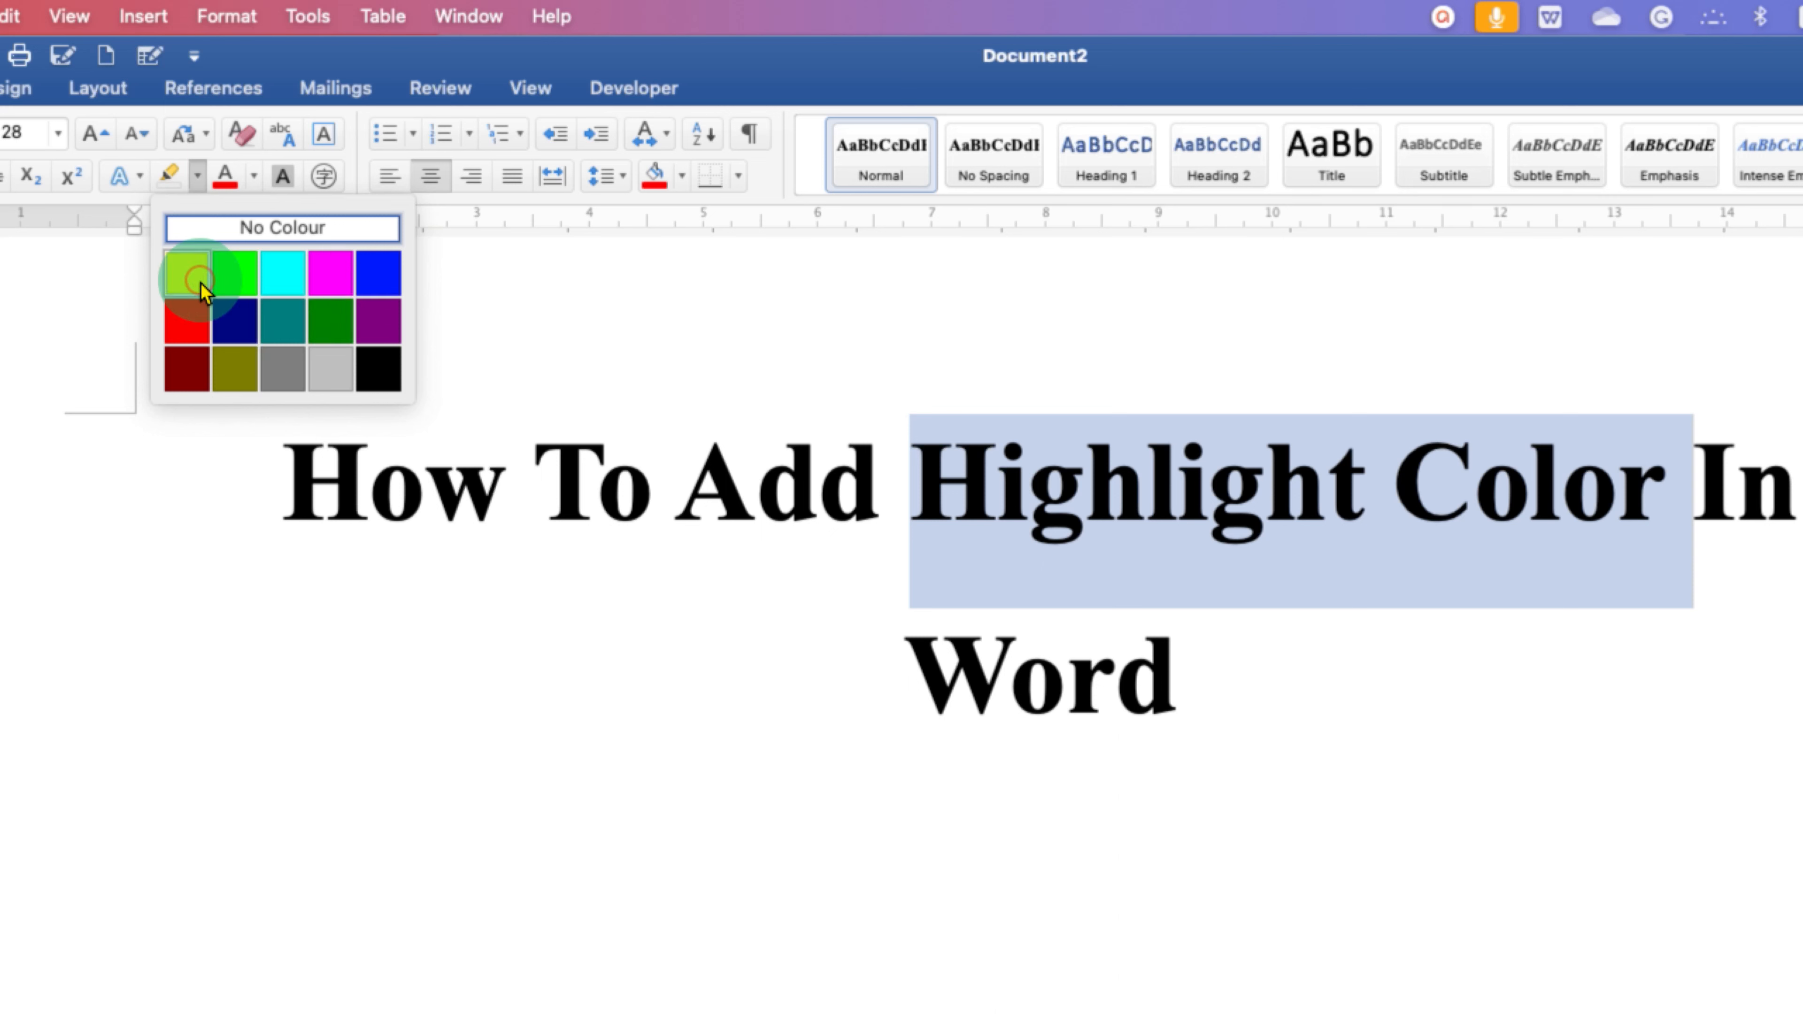
click(186, 272)
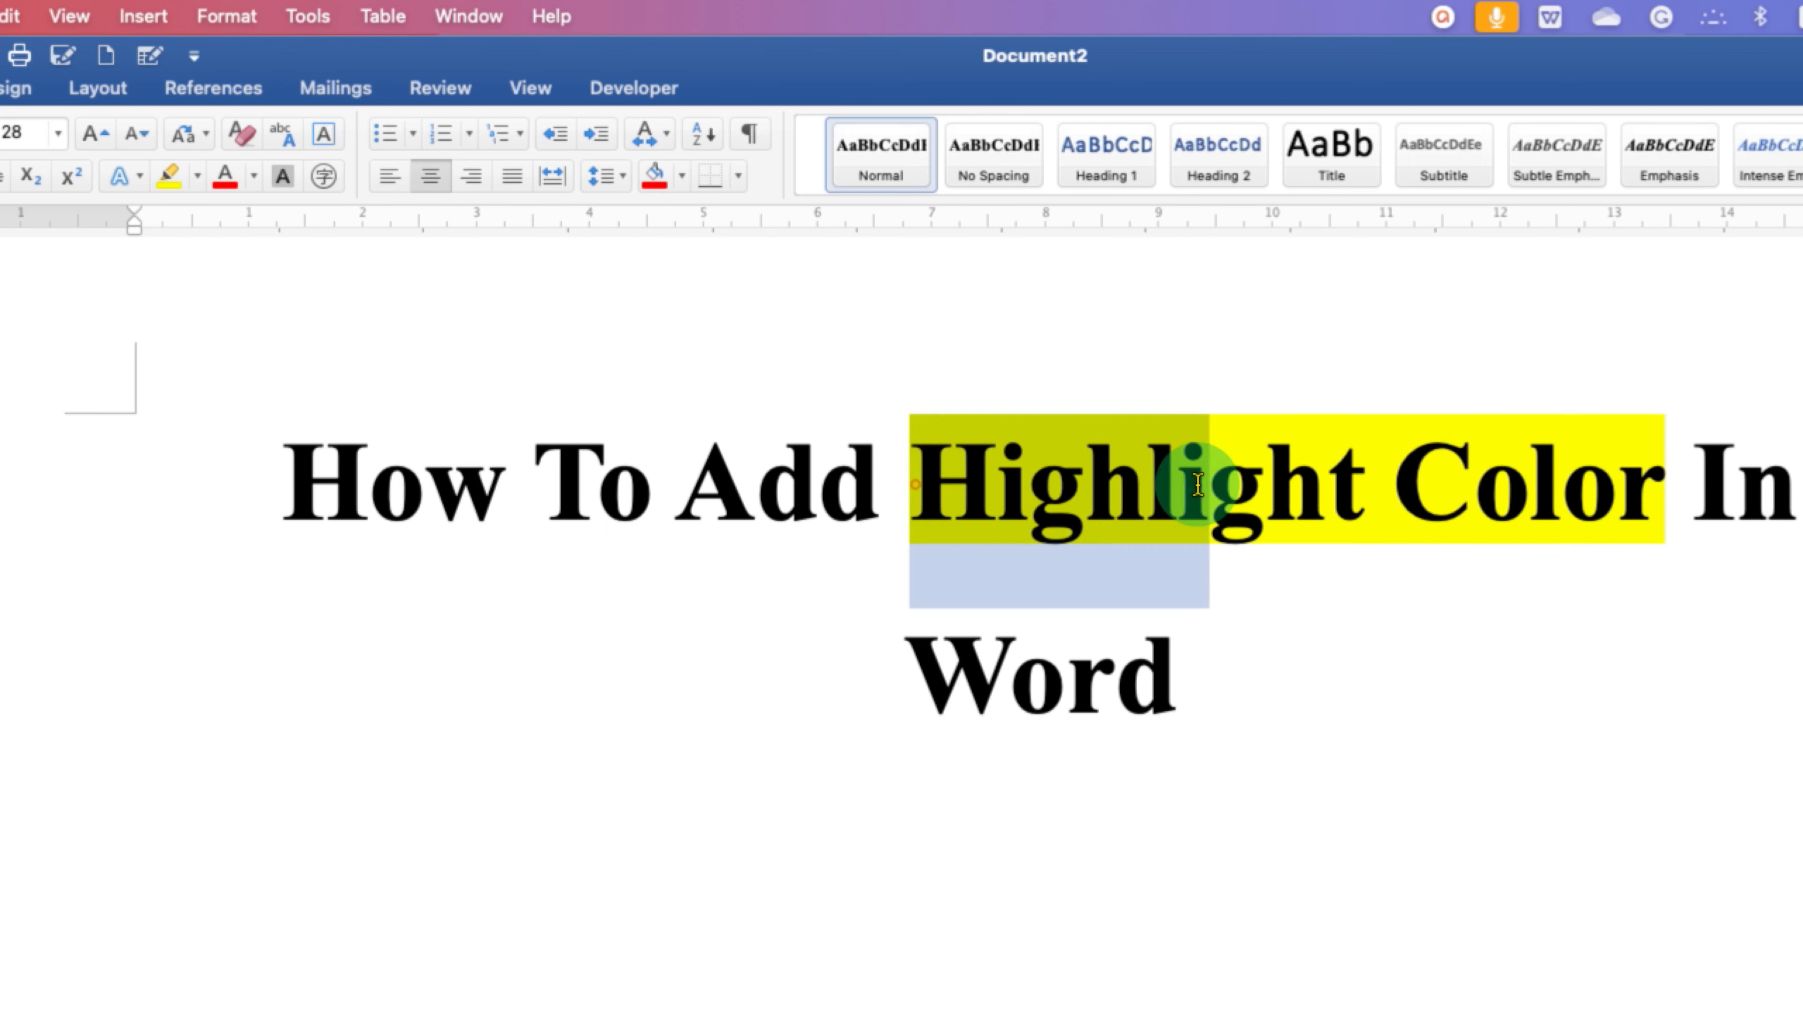
click(169, 175)
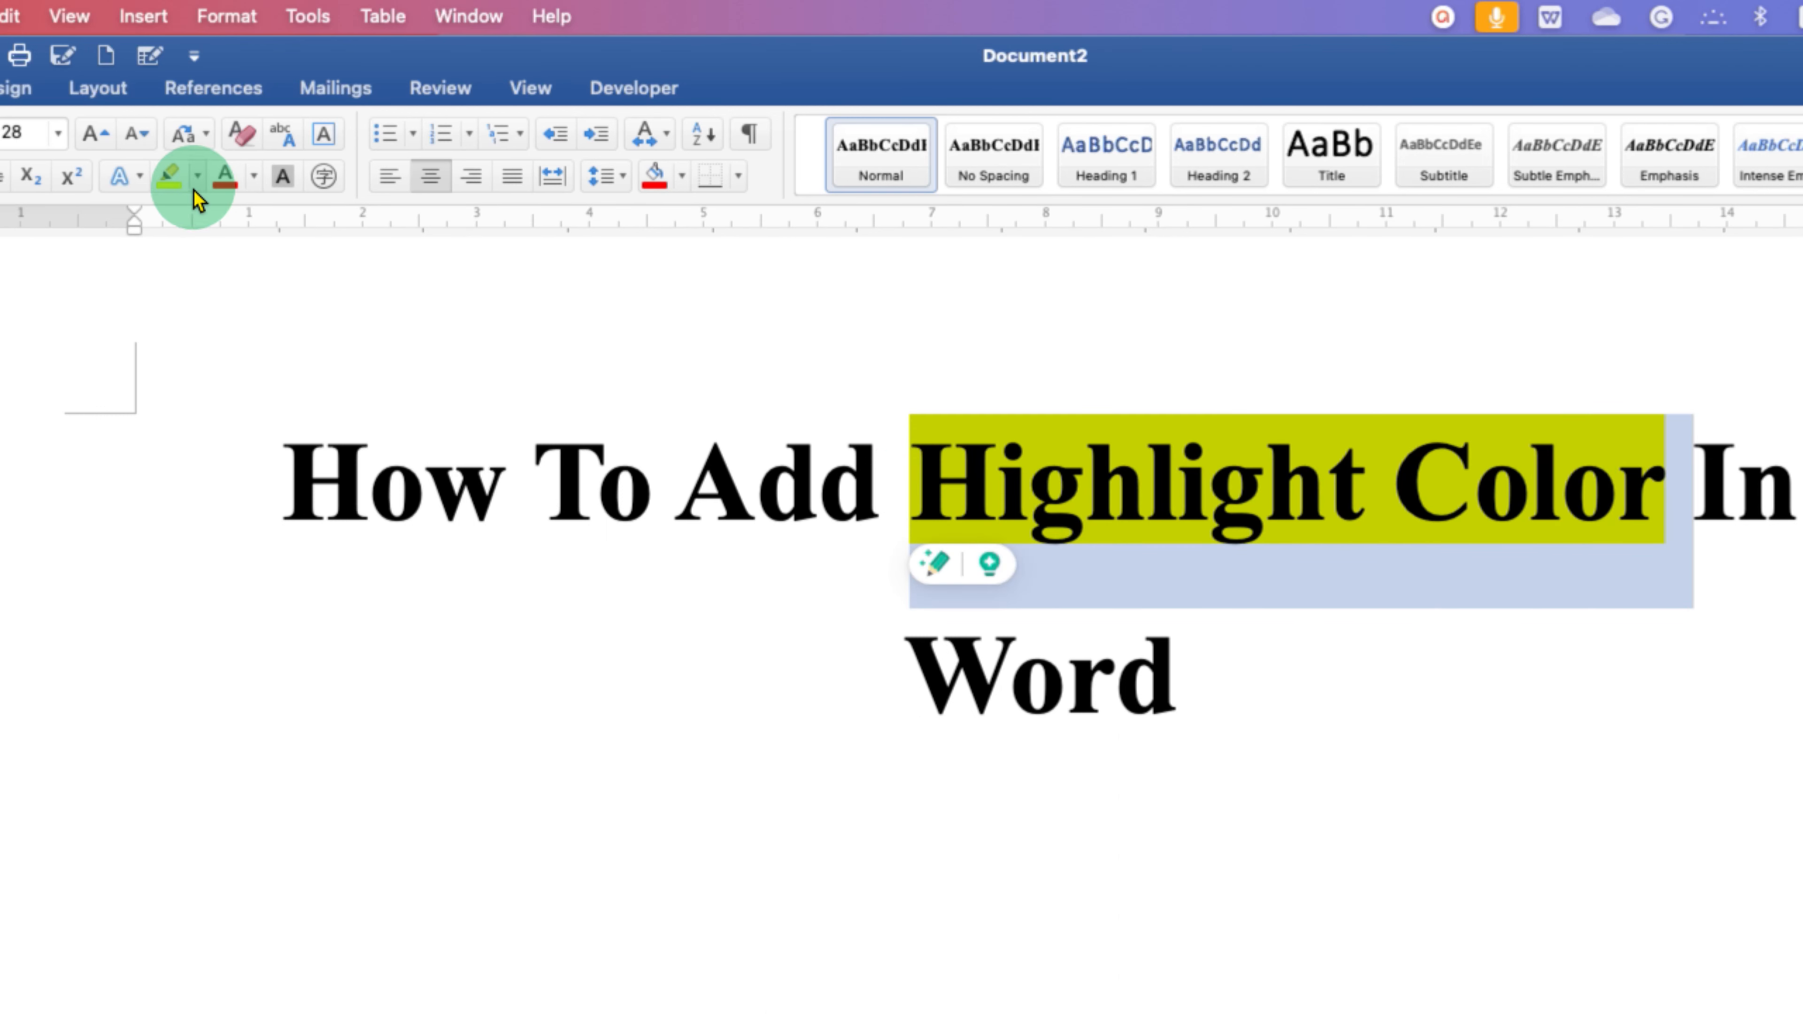
- Switch the highlight on 'Highlight Color' to Bright Green and reopen the colour palette
click(198, 176)
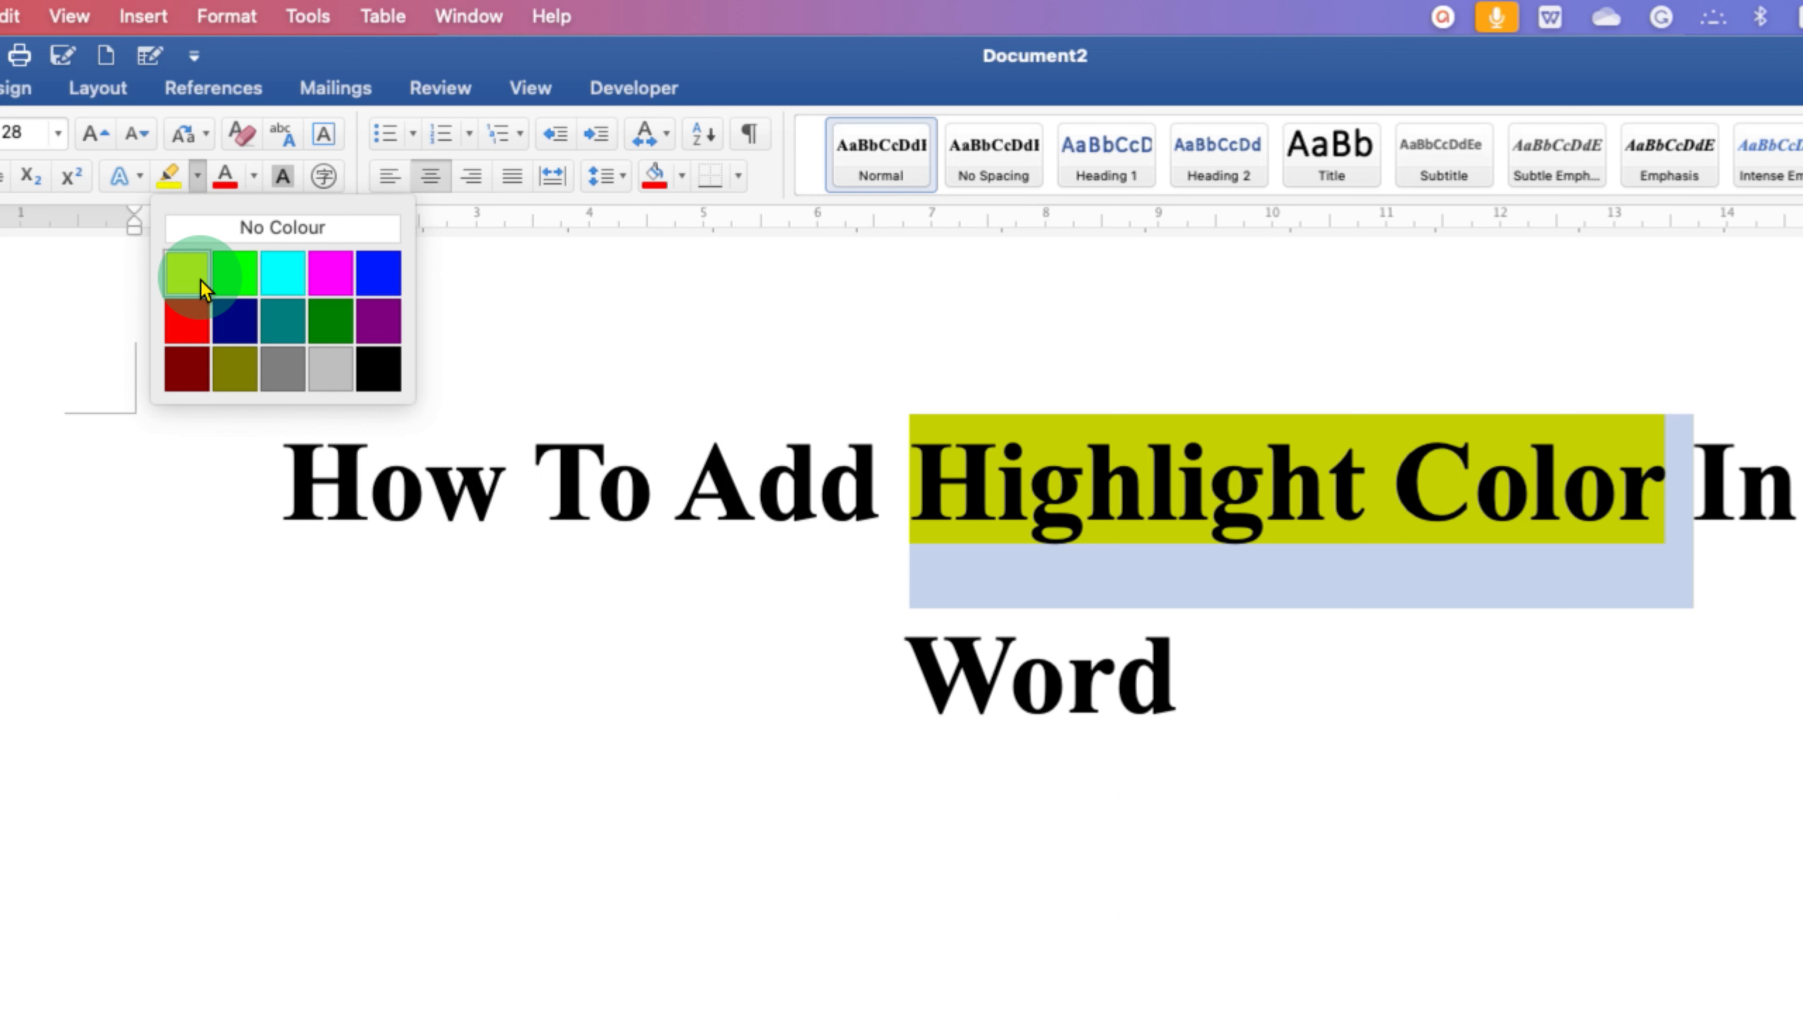
click(234, 272)
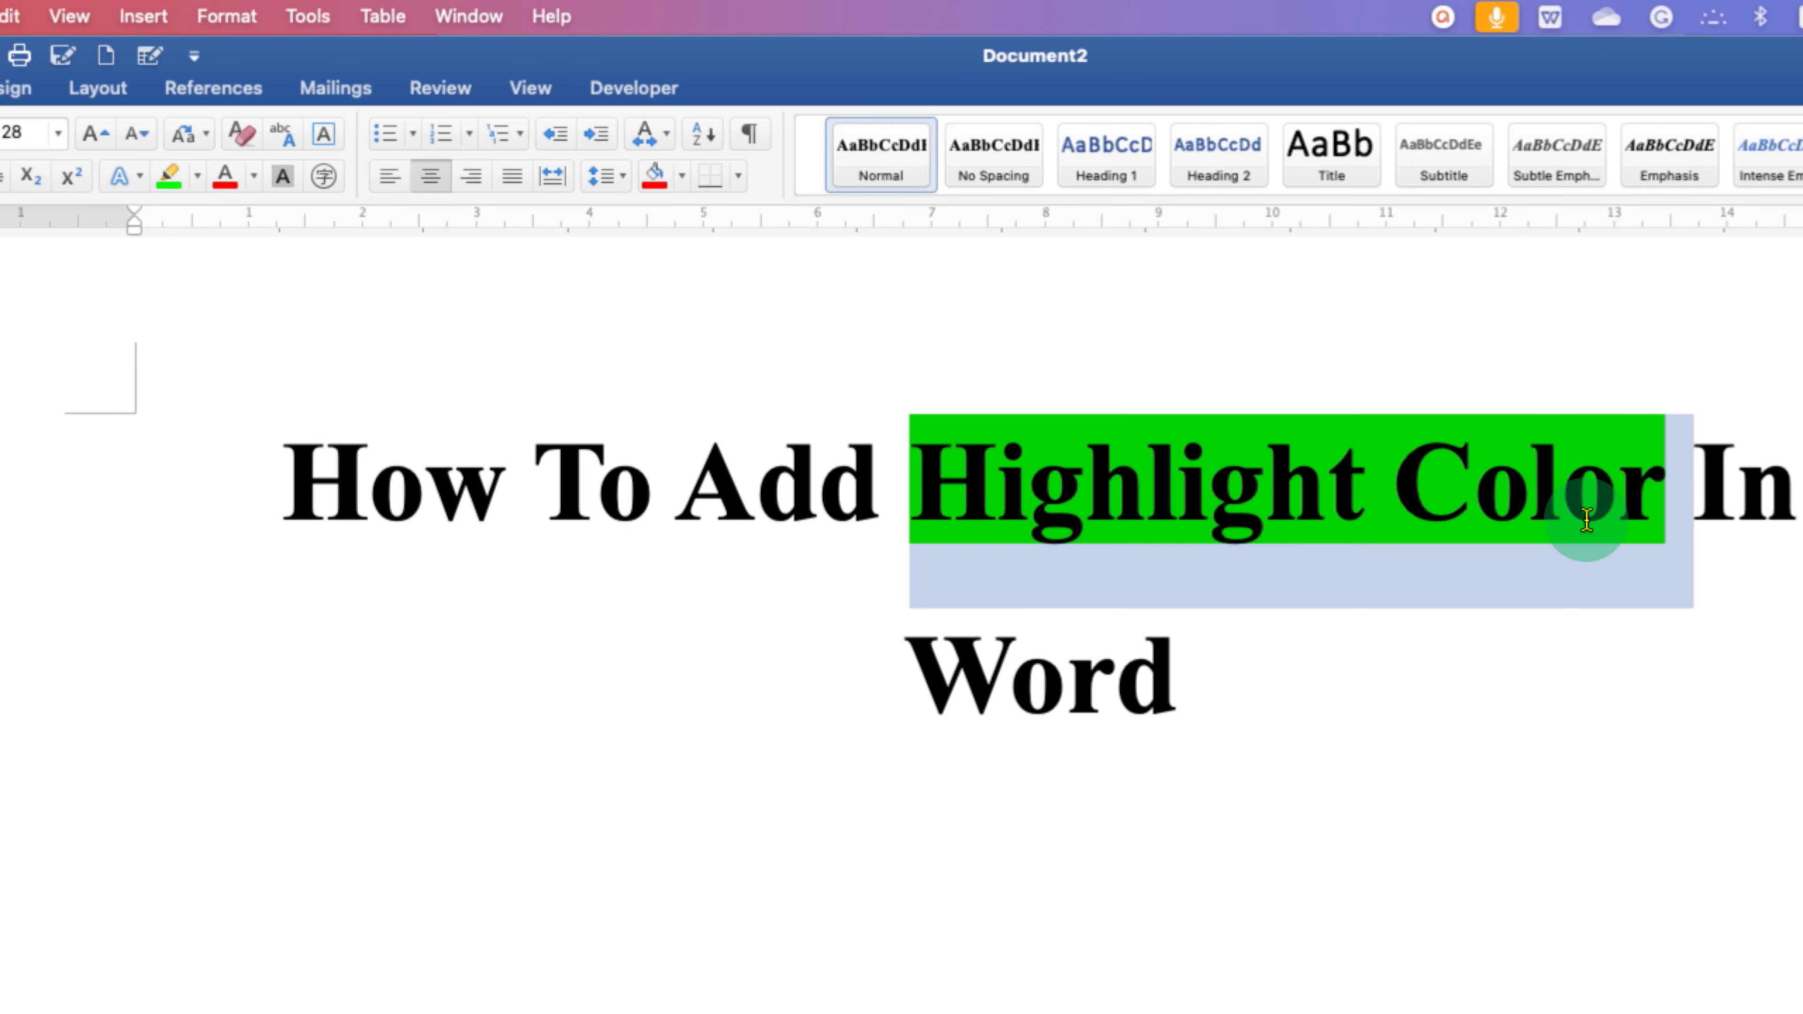
click(203, 175)
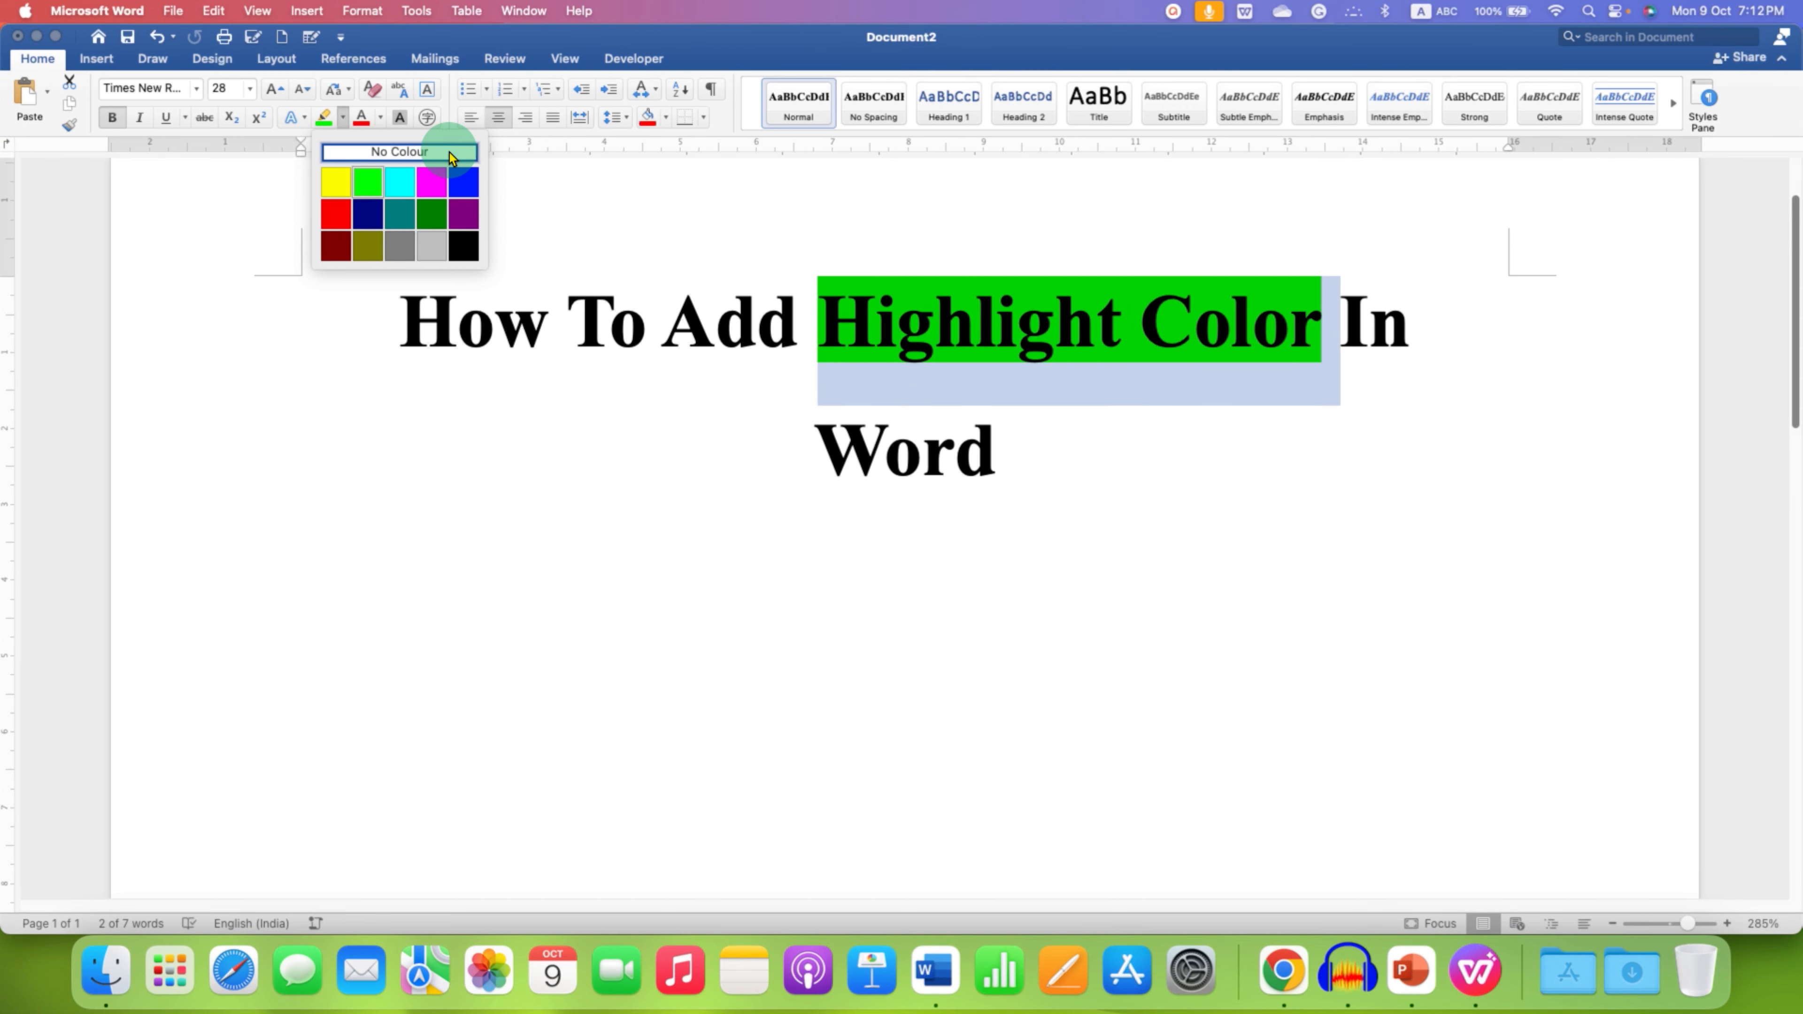
- Choose No Colour to clear the highlight, then deselect the heading on the empty page
click(399, 151)
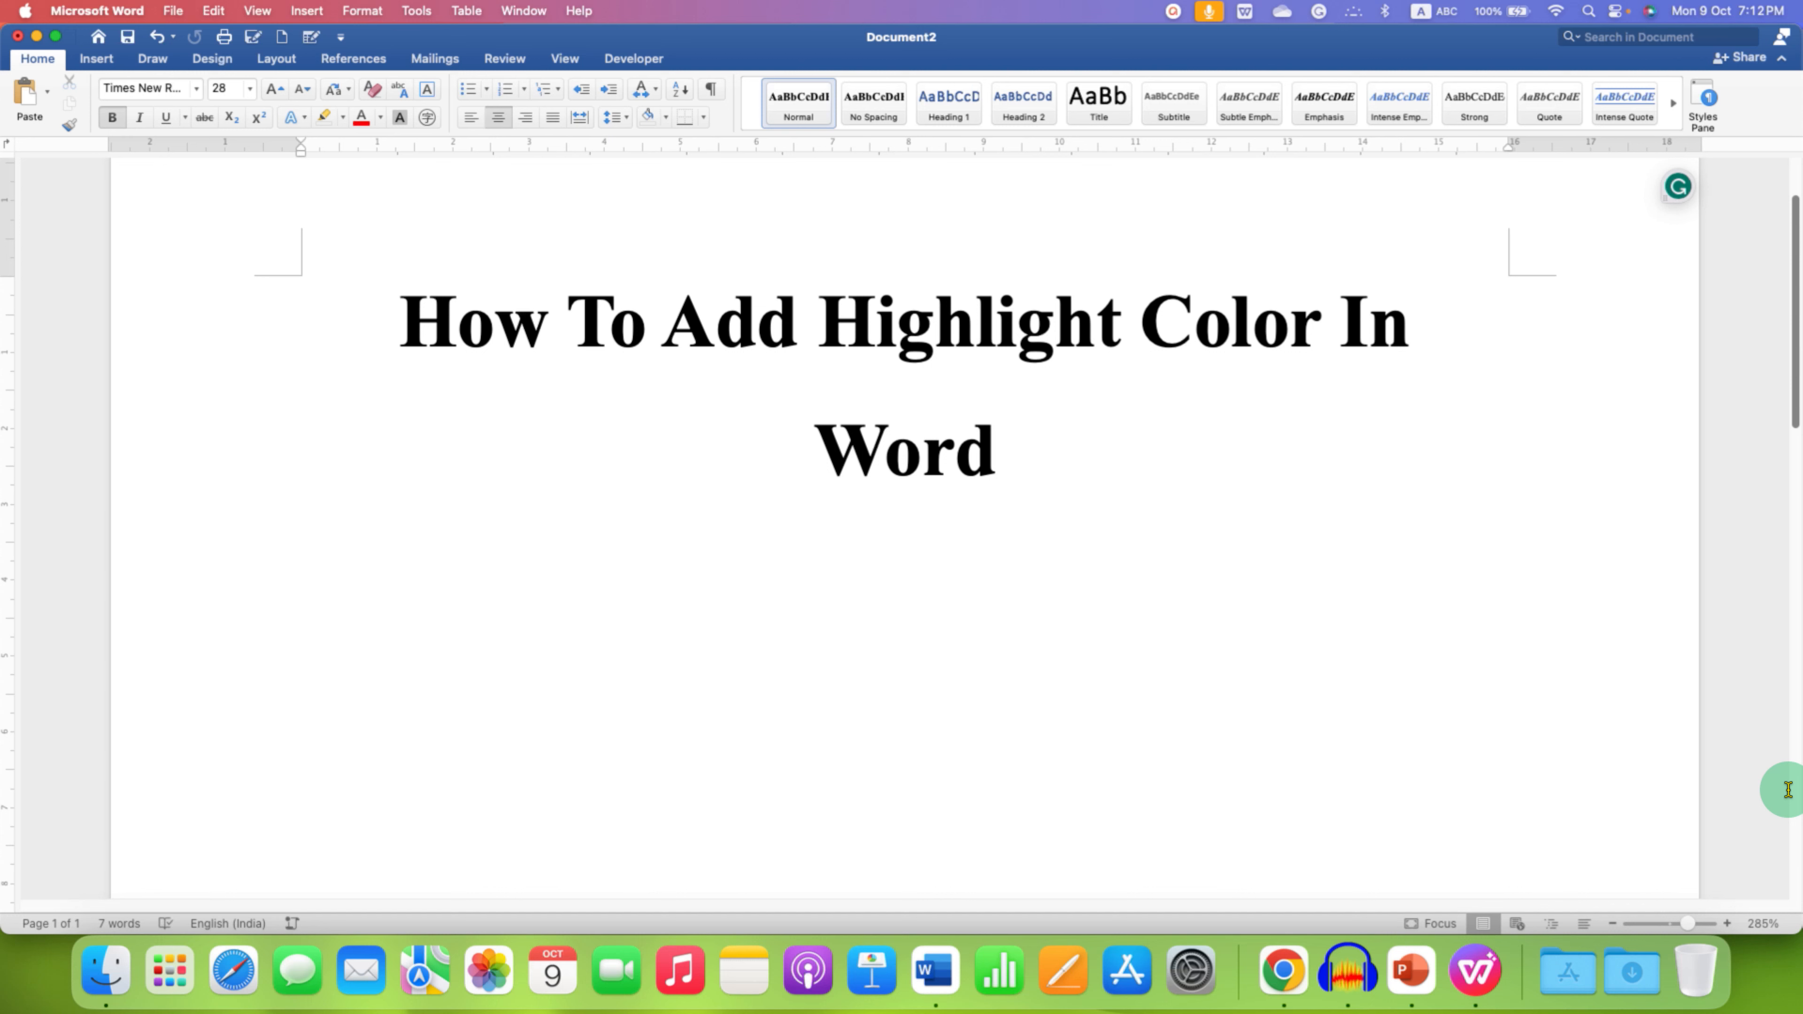
click(903, 578)
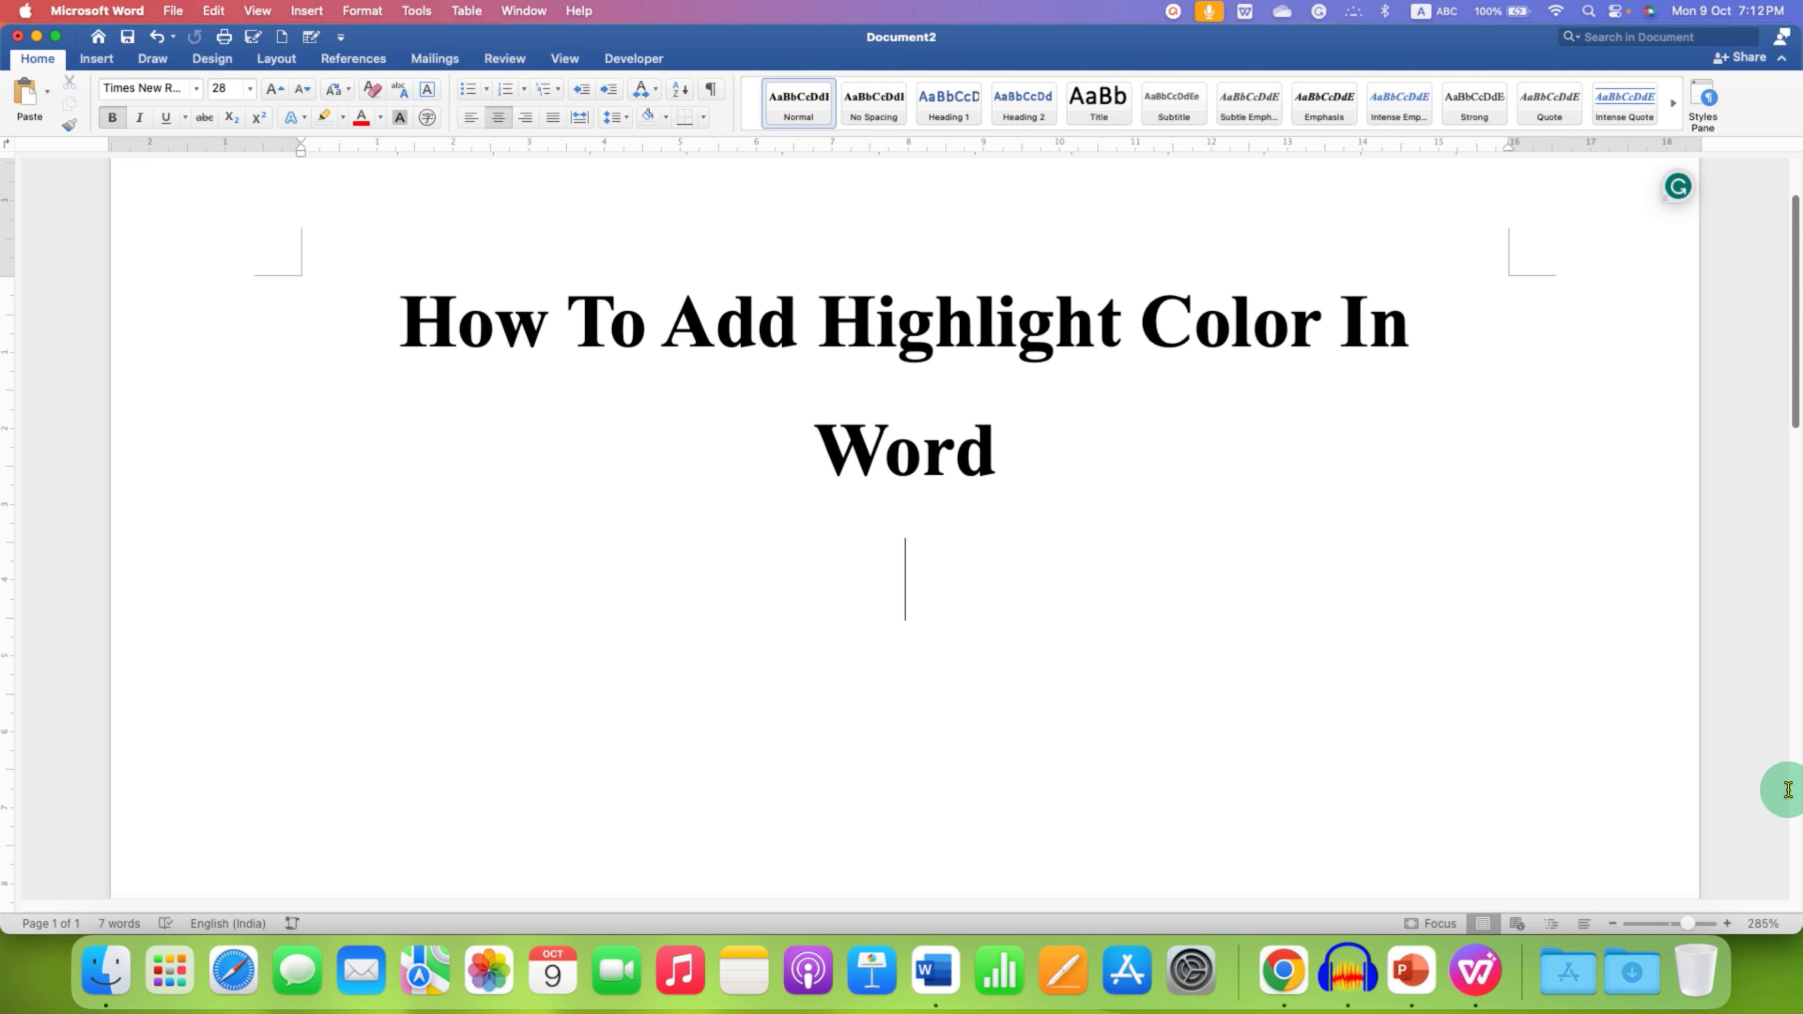